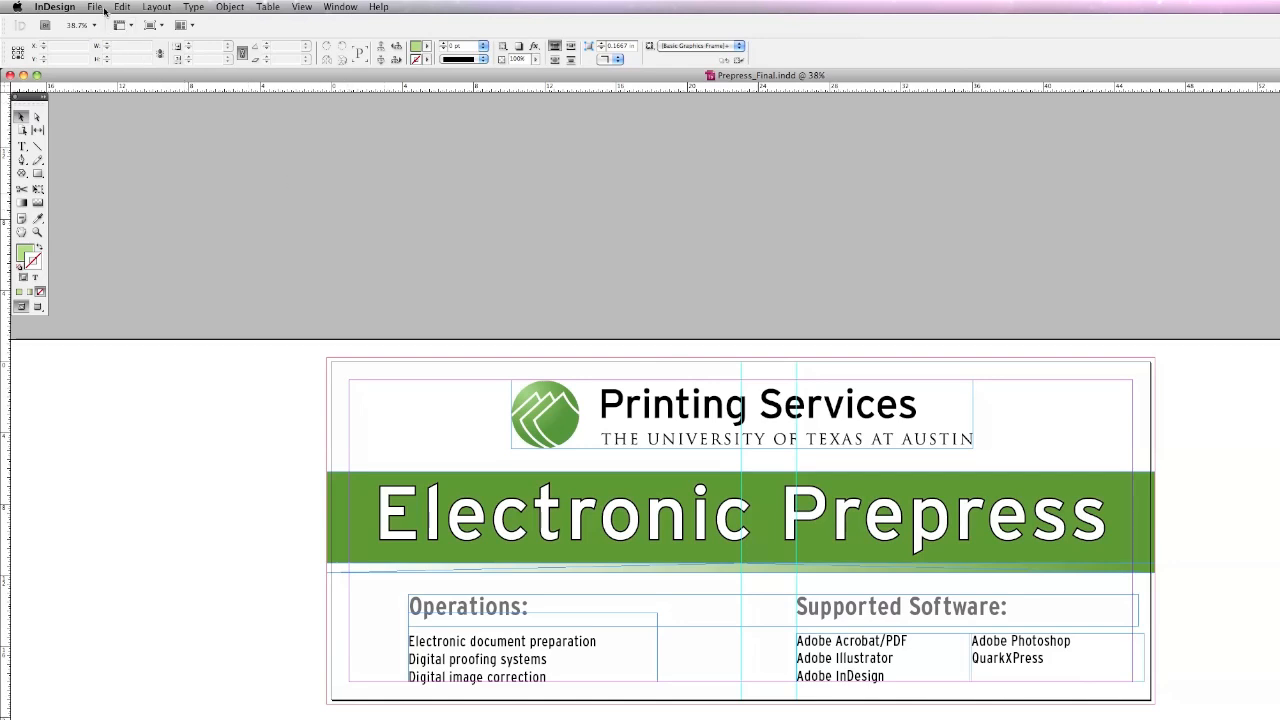
- Start File > Package and review the Links and Images and Colors and Inks reports
click(96, 8)
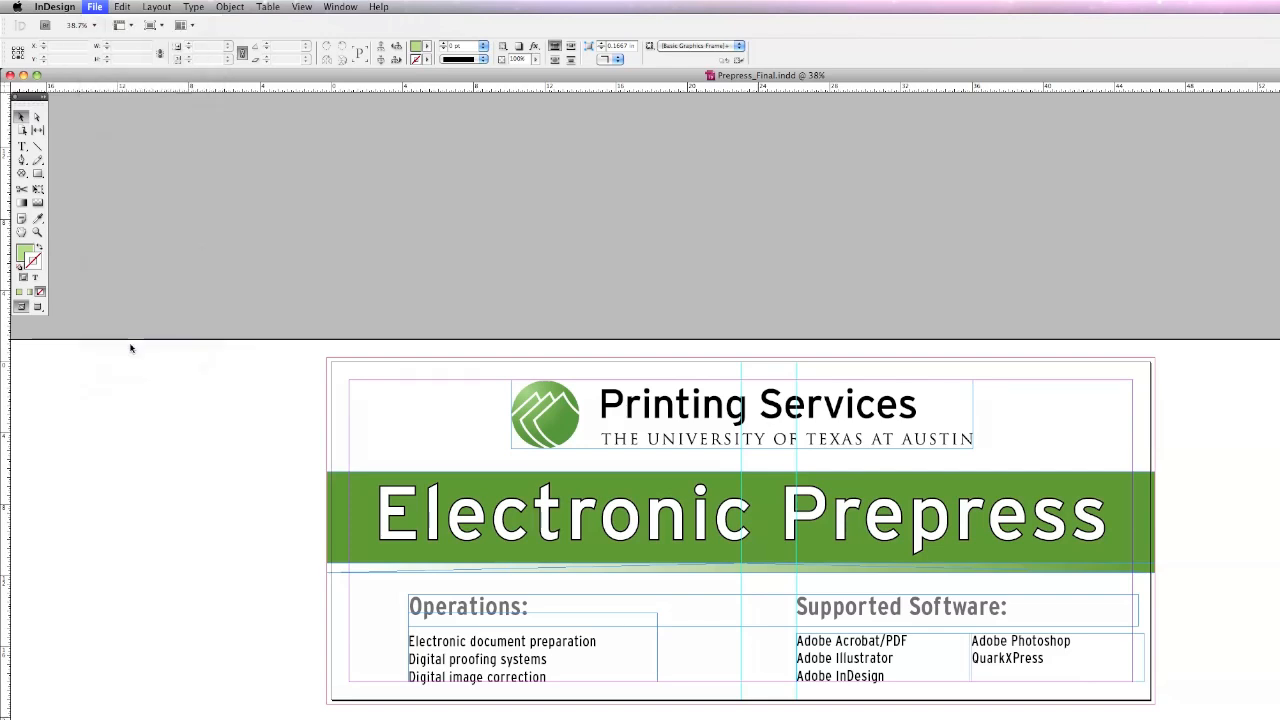
click(96, 6)
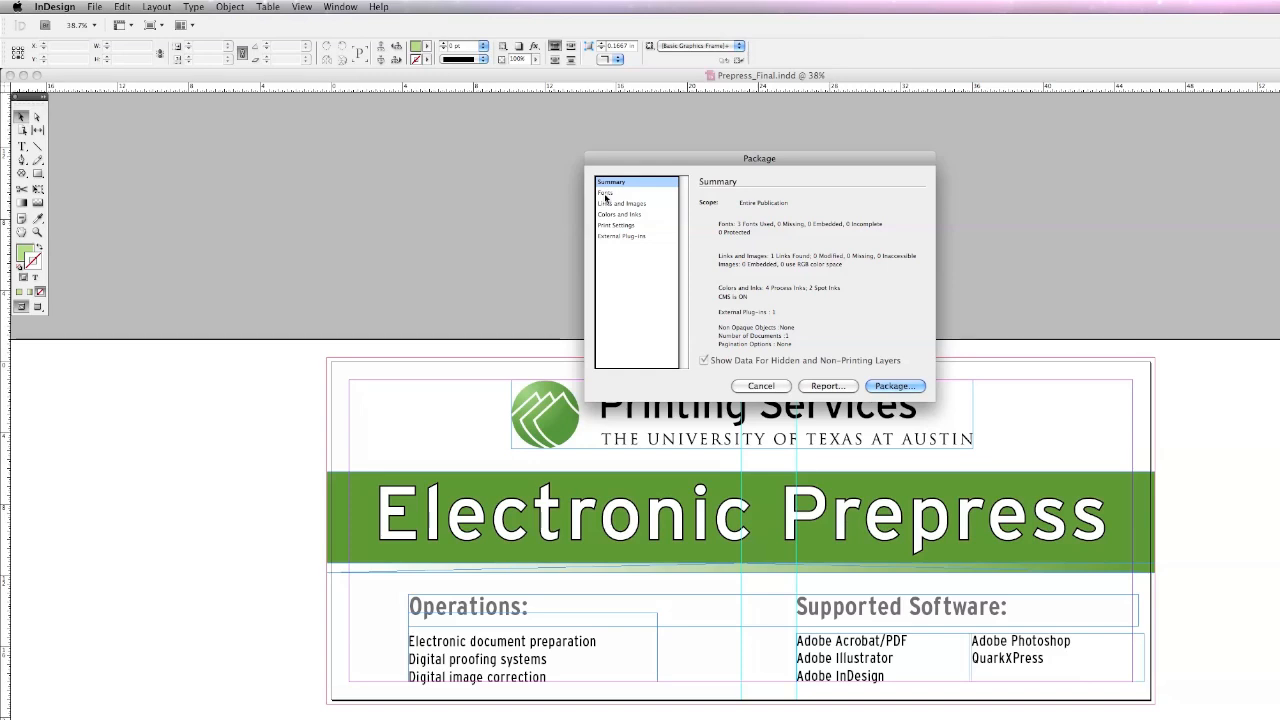
click(622, 204)
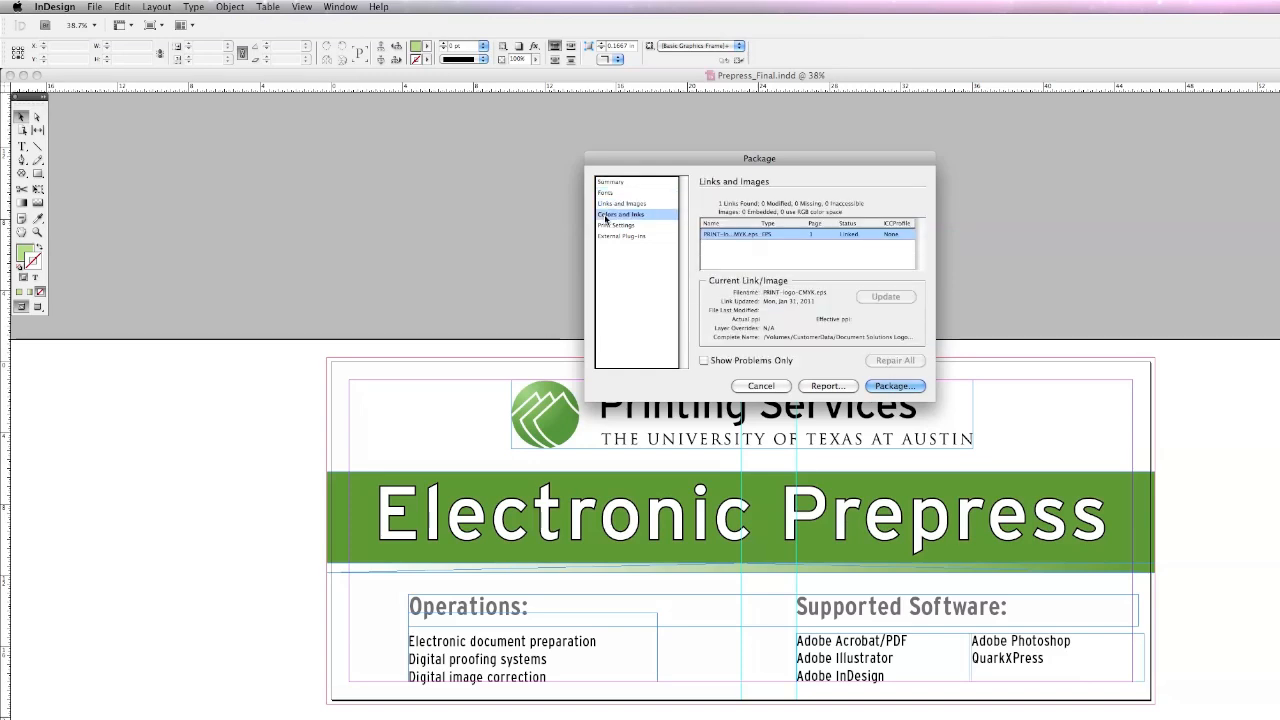
click(620, 214)
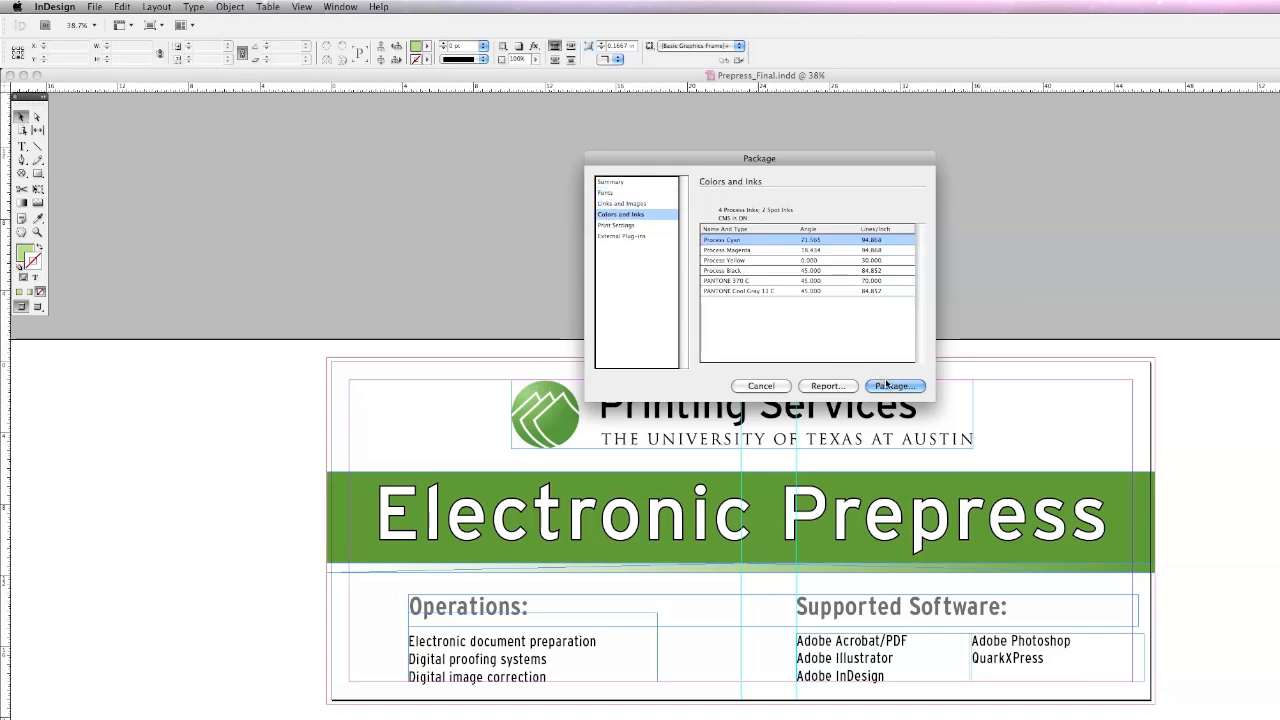
- Proceed with packaging and accept the printing instructions
click(892, 386)
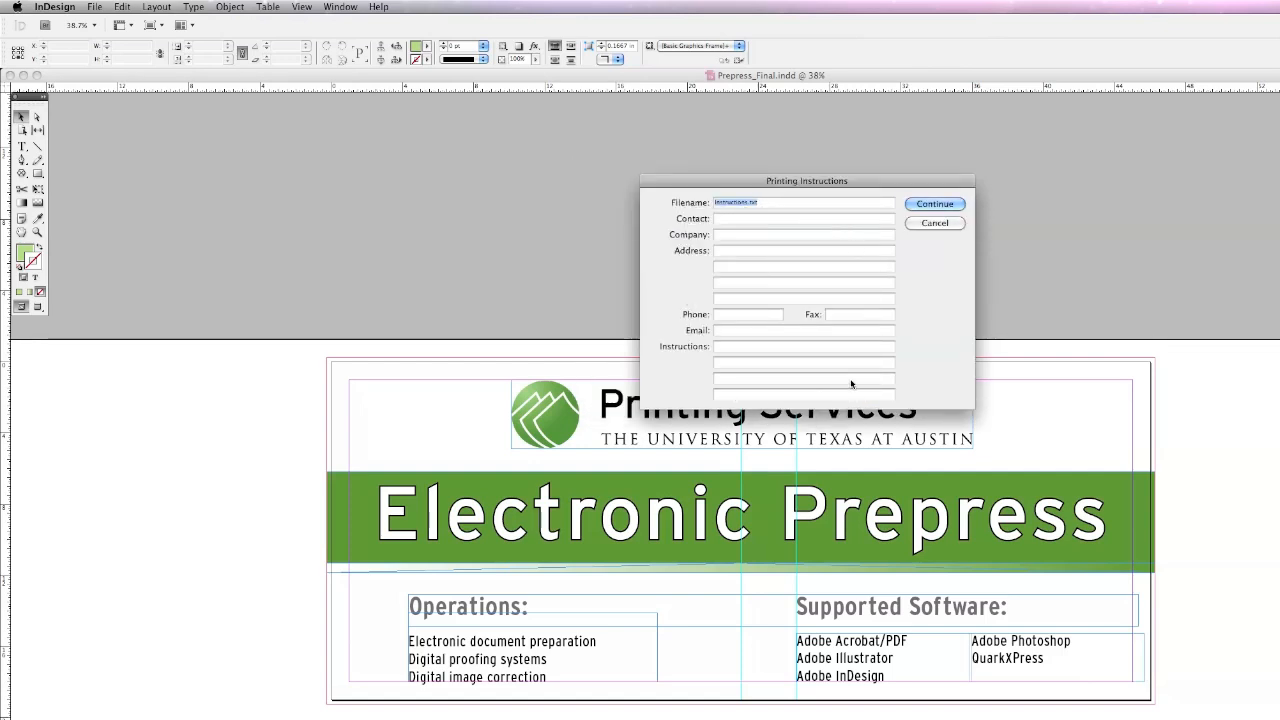
mouse_move(918, 218)
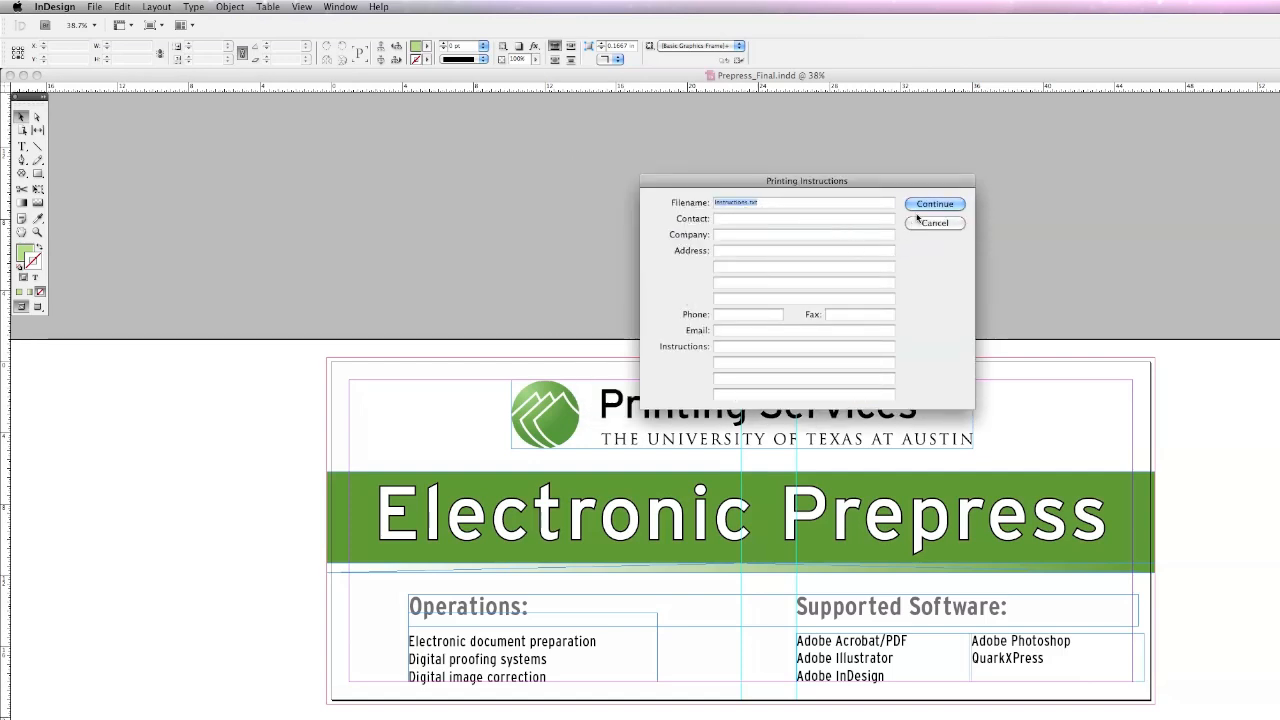
click(934, 204)
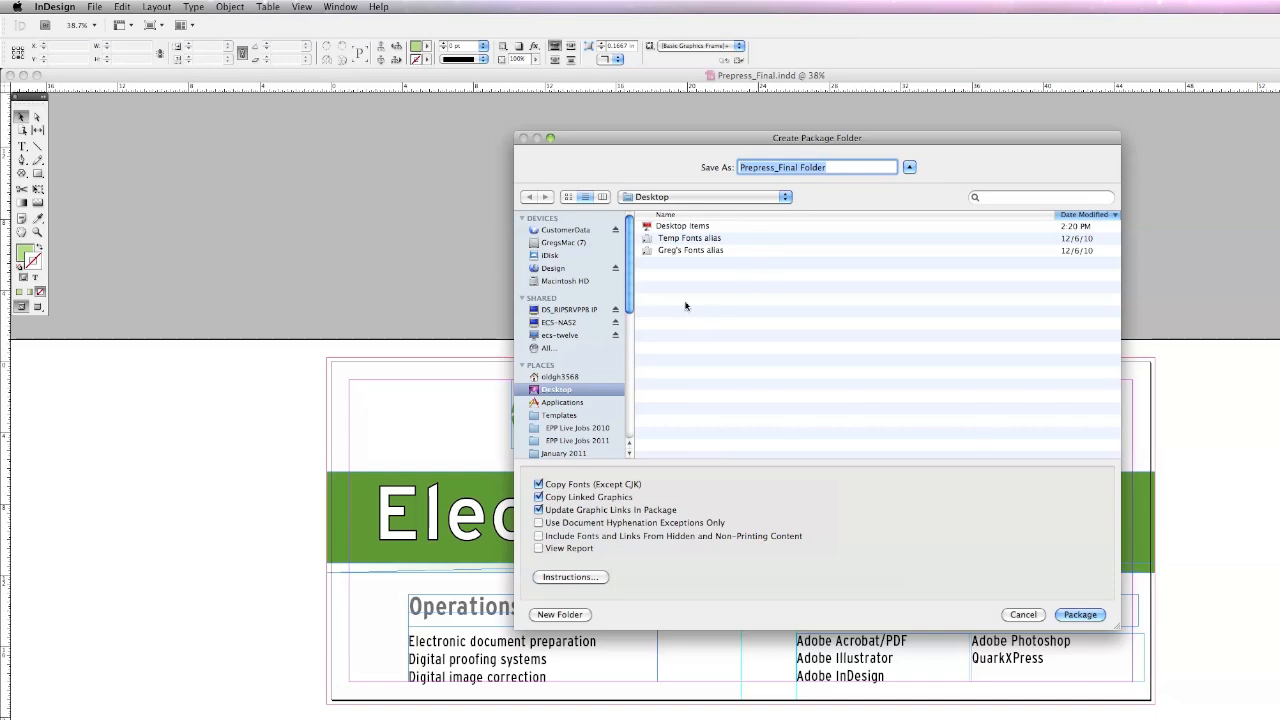
- Create the Prepress_Final Folder package on the Desktop
click(704, 196)
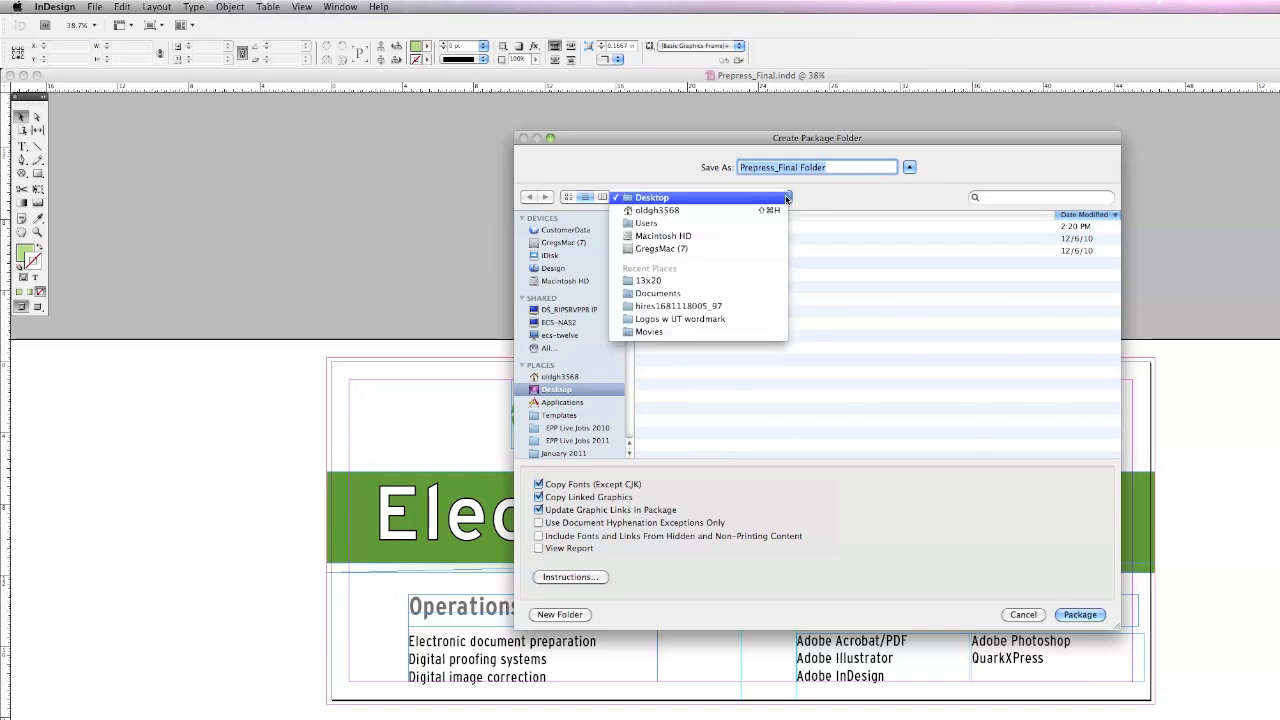
click(656, 210)
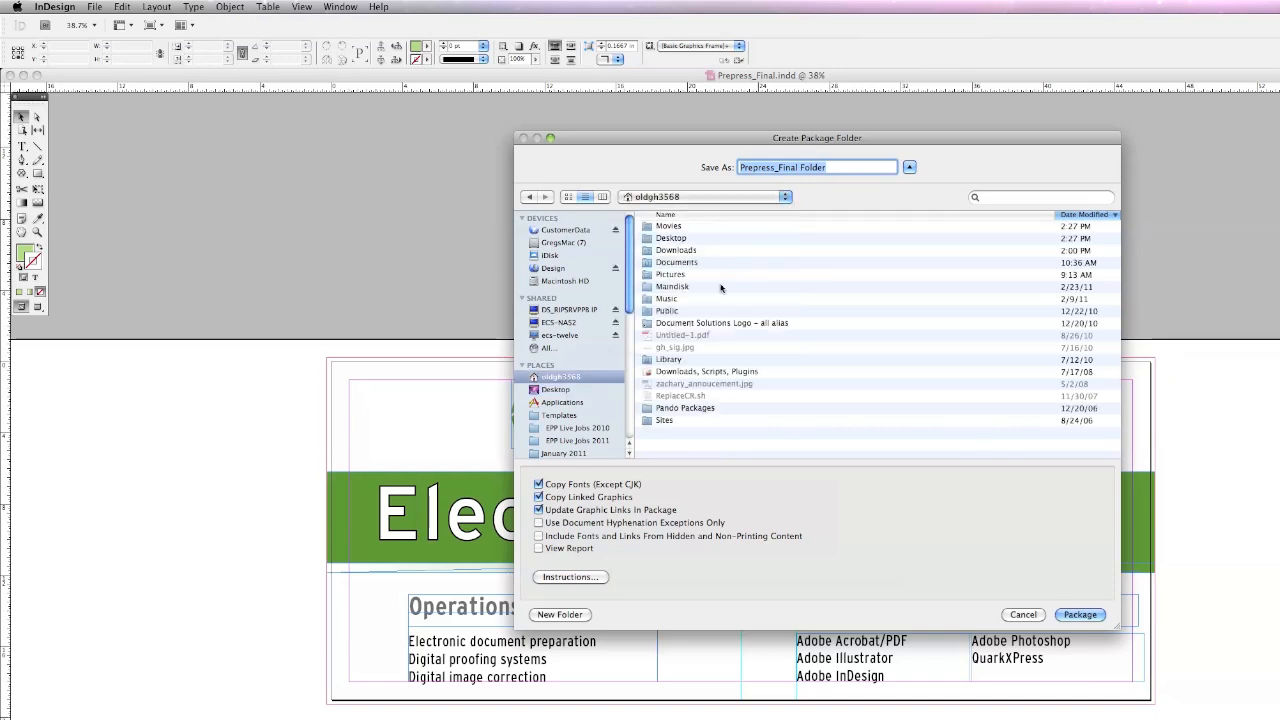
click(704, 198)
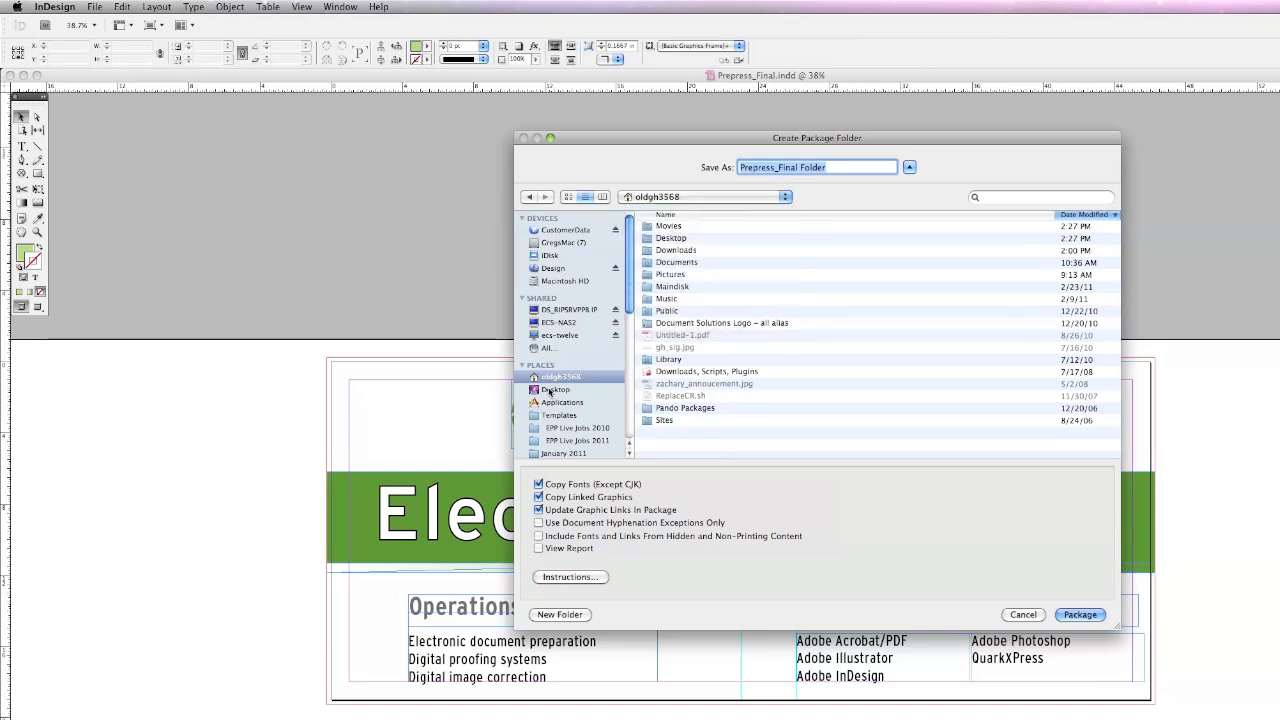
click(556, 388)
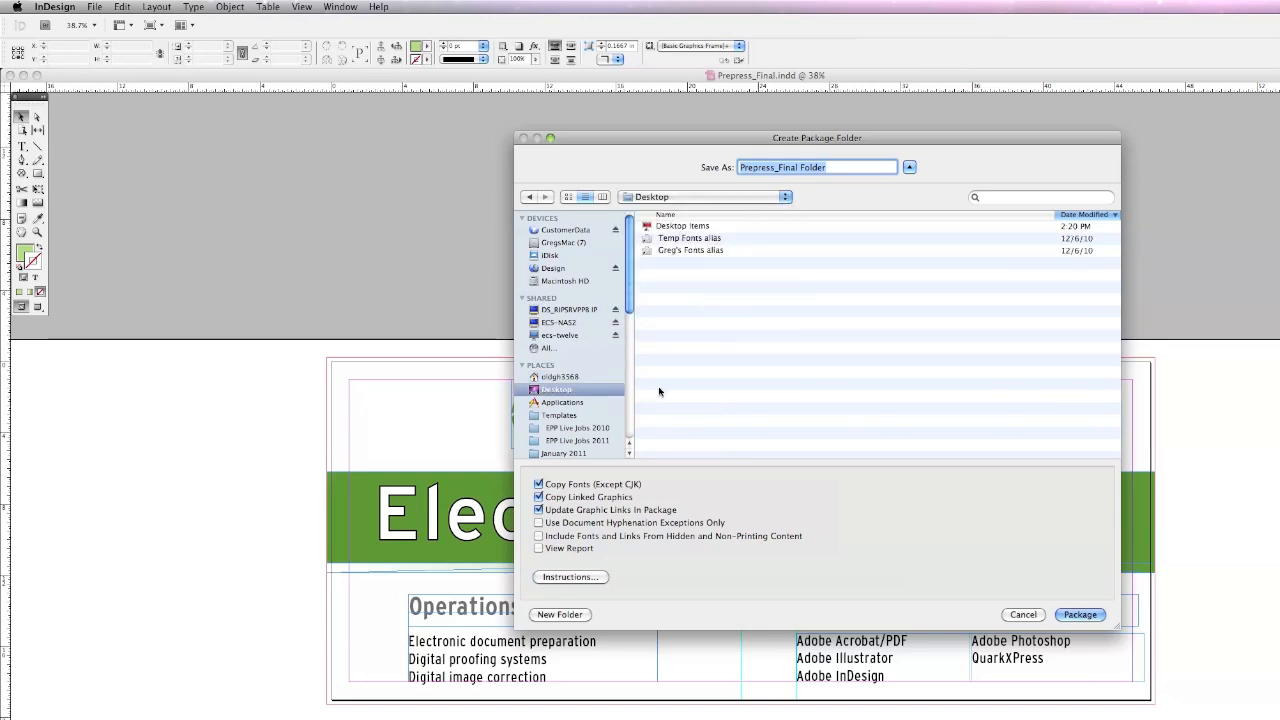
mouse_move(928, 592)
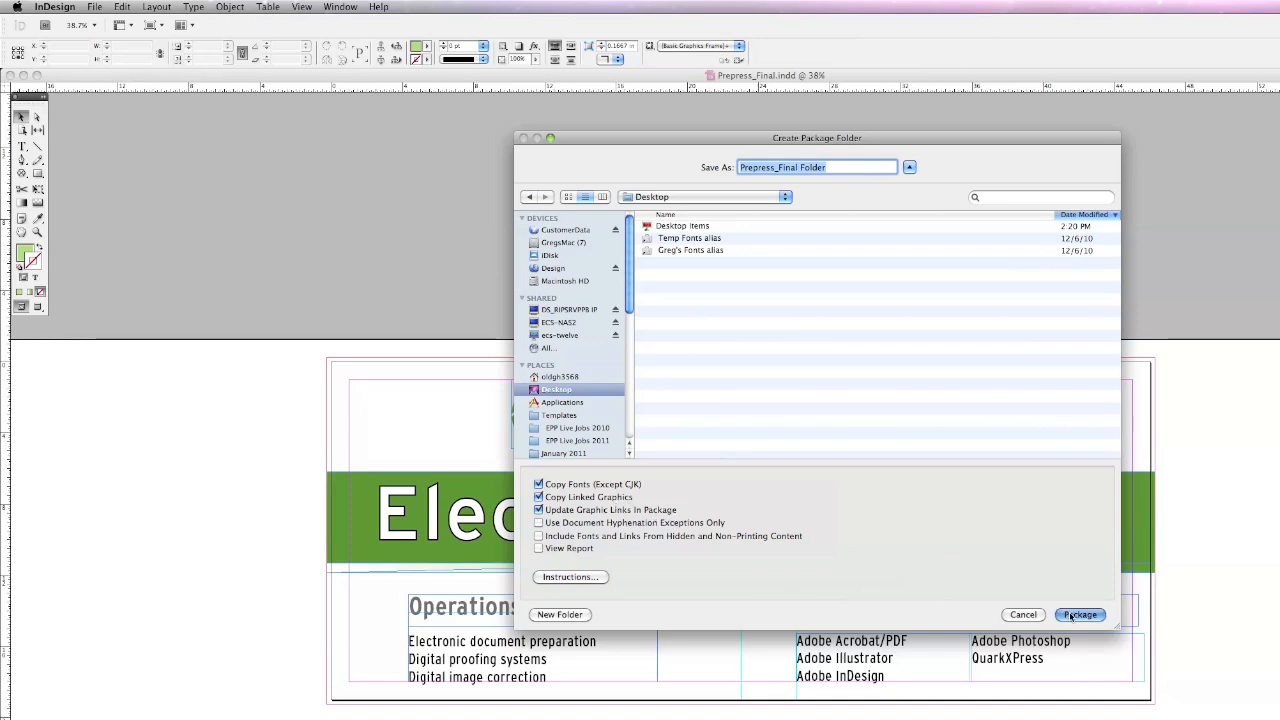
click(1080, 614)
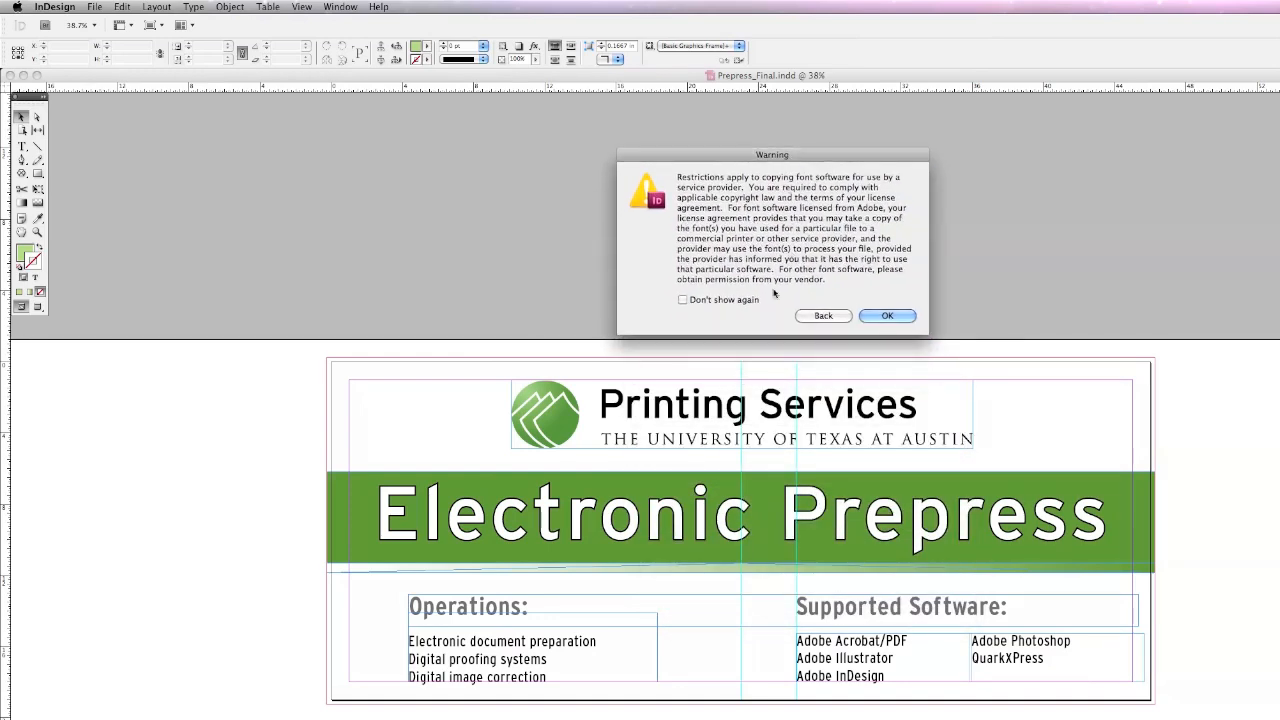
- Accept the font licensing warning with Don't show again ticked
click(684, 300)
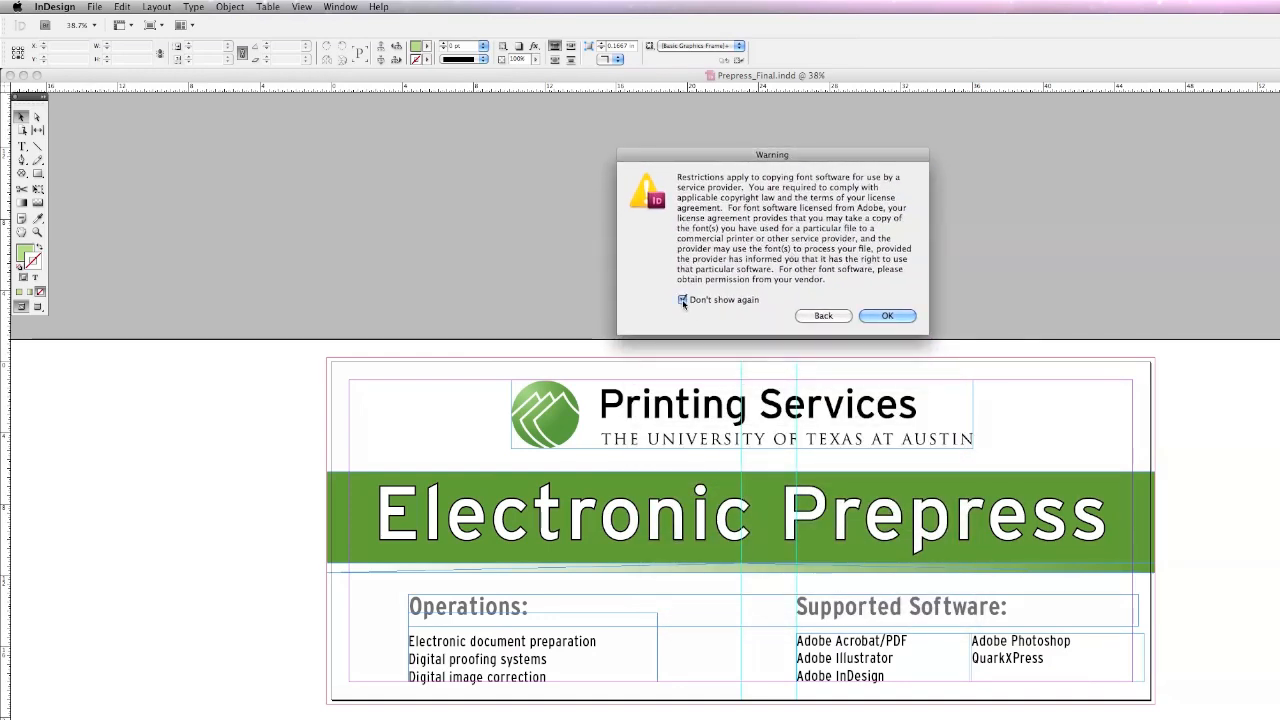
click(886, 316)
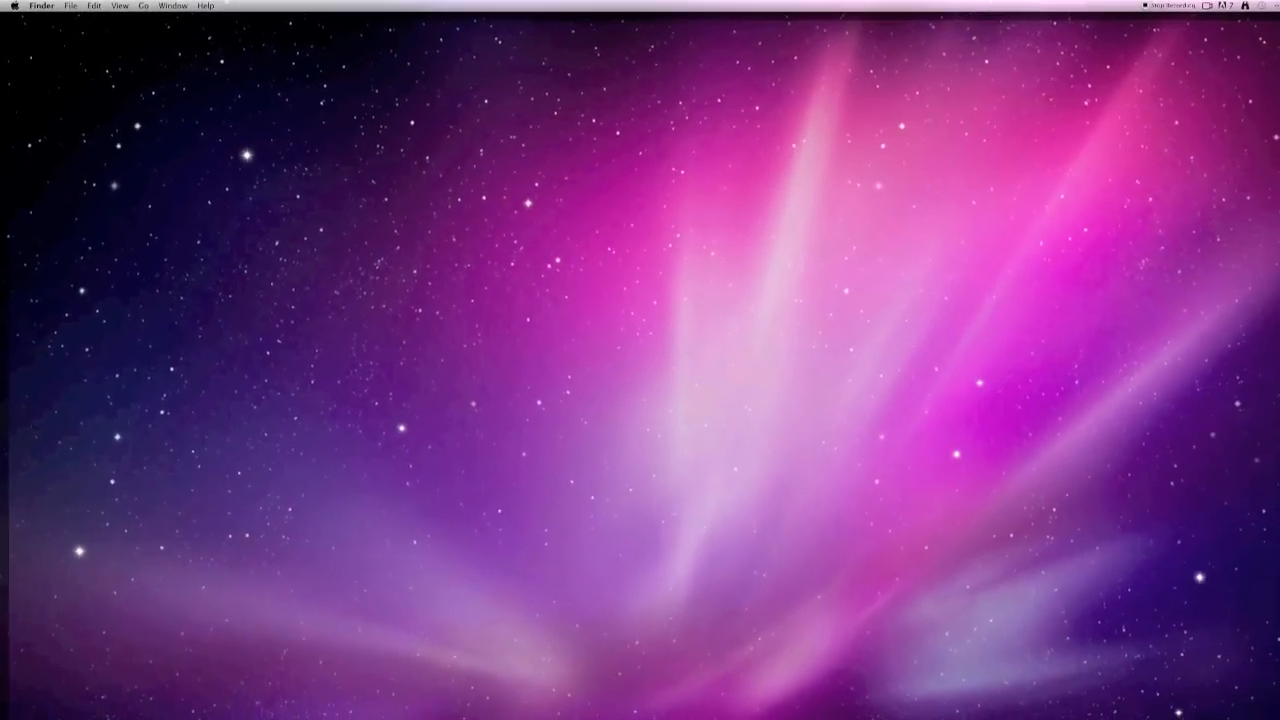
- View the Prepress_Final Folder in Finder with fonts, Links, Instructions.txt and the .indd file
double_click(1238, 212)
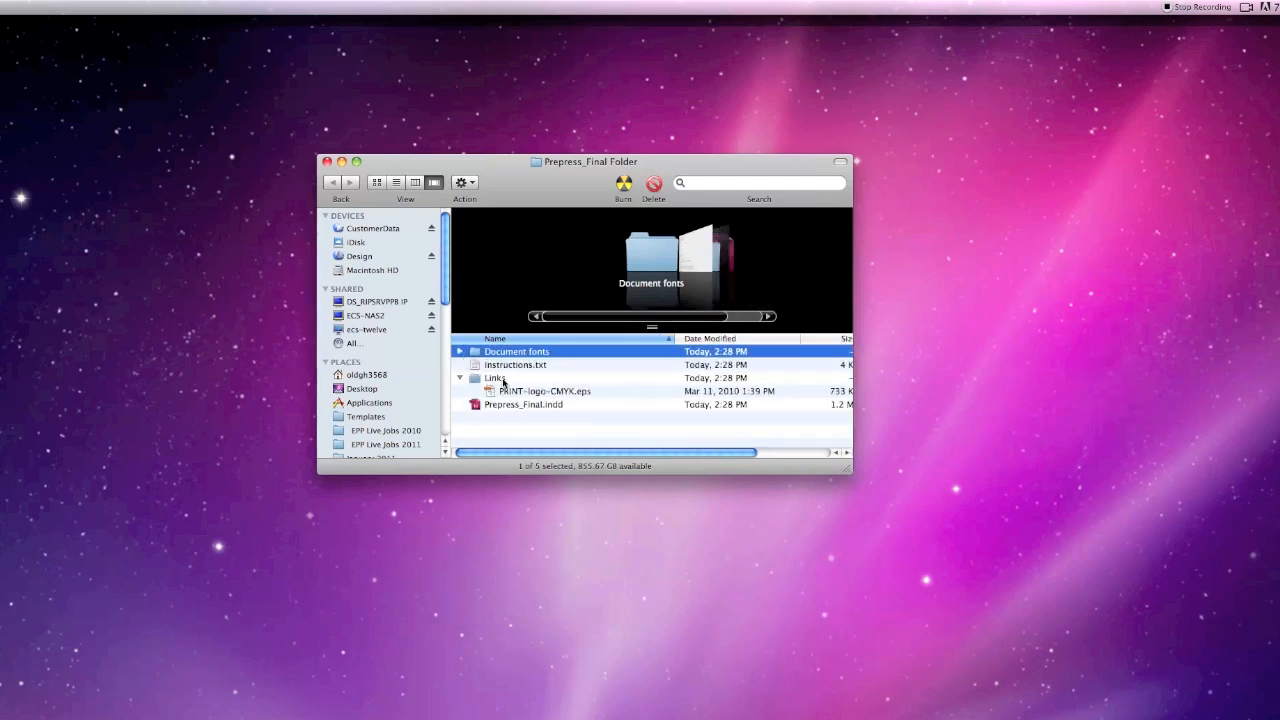
click(460, 378)
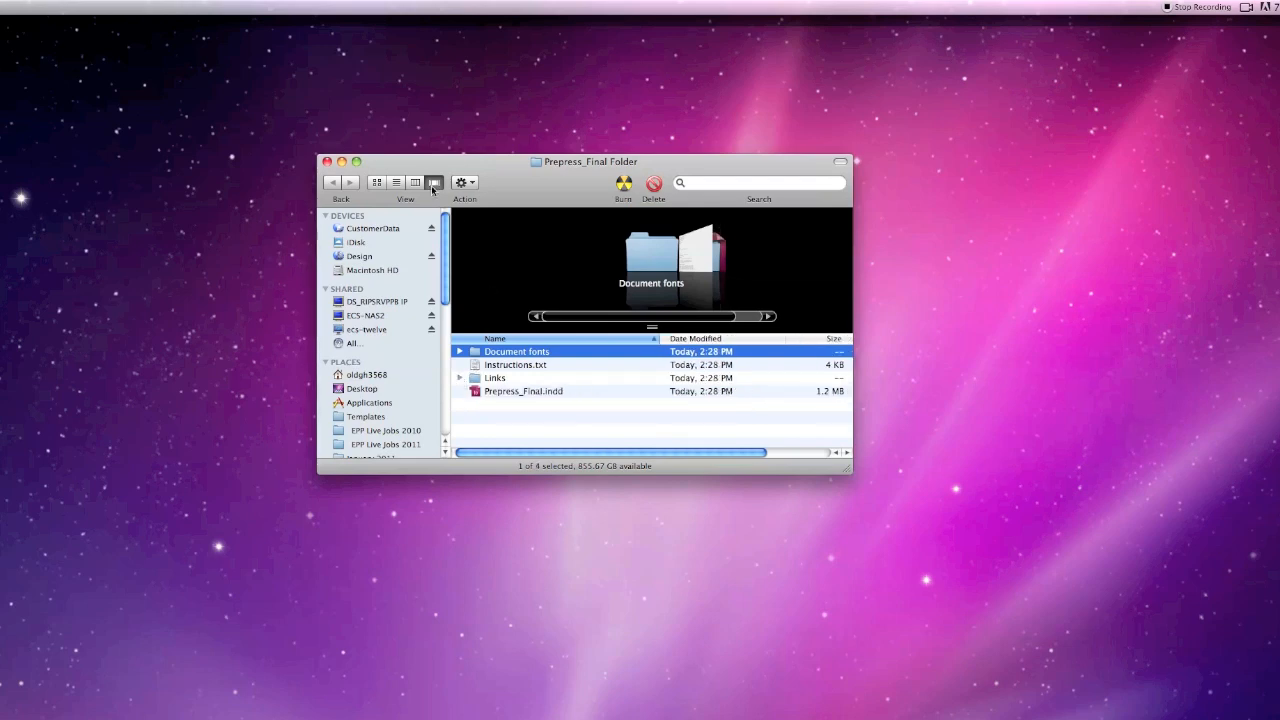